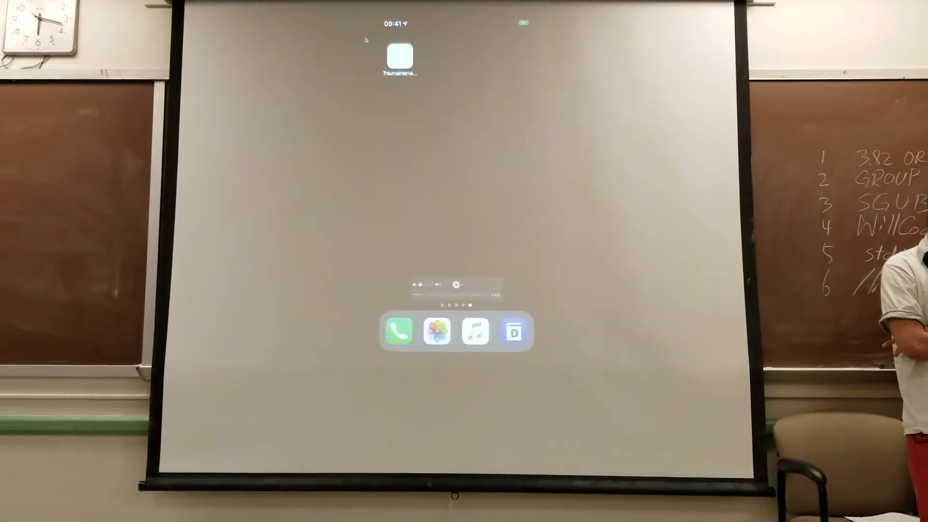
Step: Launch the TraumaIntervention app from the home screen icon
left_click(397, 58)
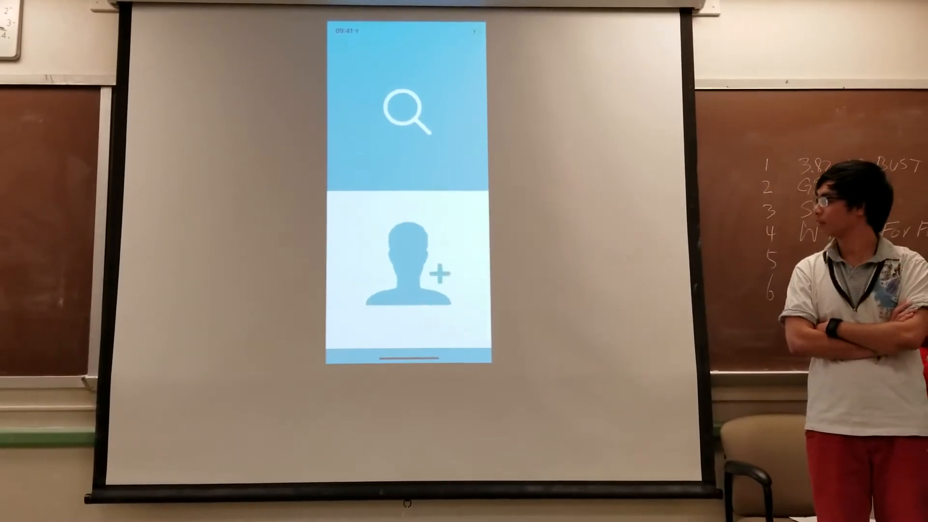
Step: Add a new patient with nickname 'Sh' and move to the Monitoring form
left_click(406, 275)
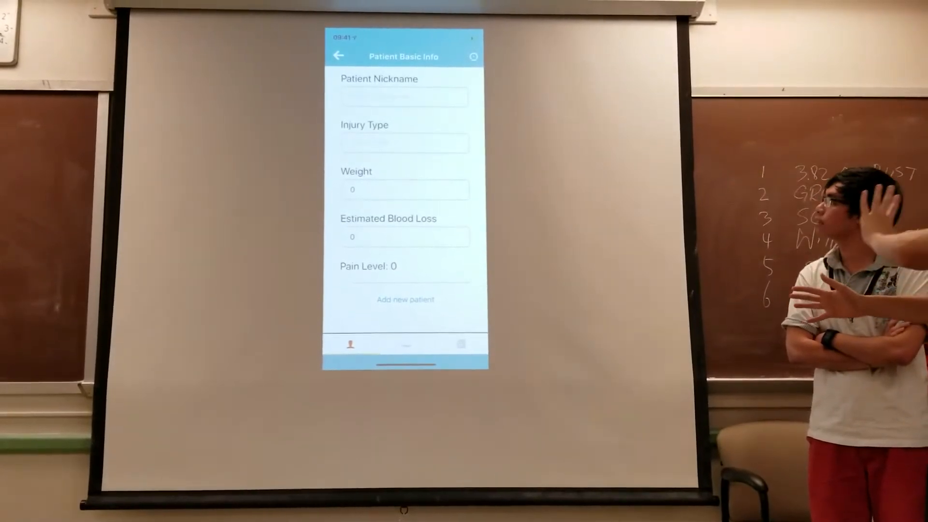
left_click(406, 98)
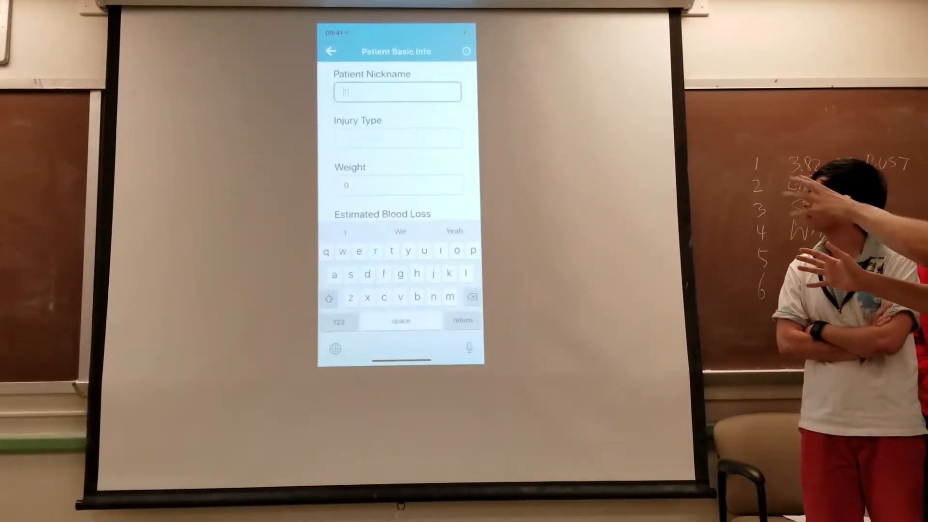
type("Sh")
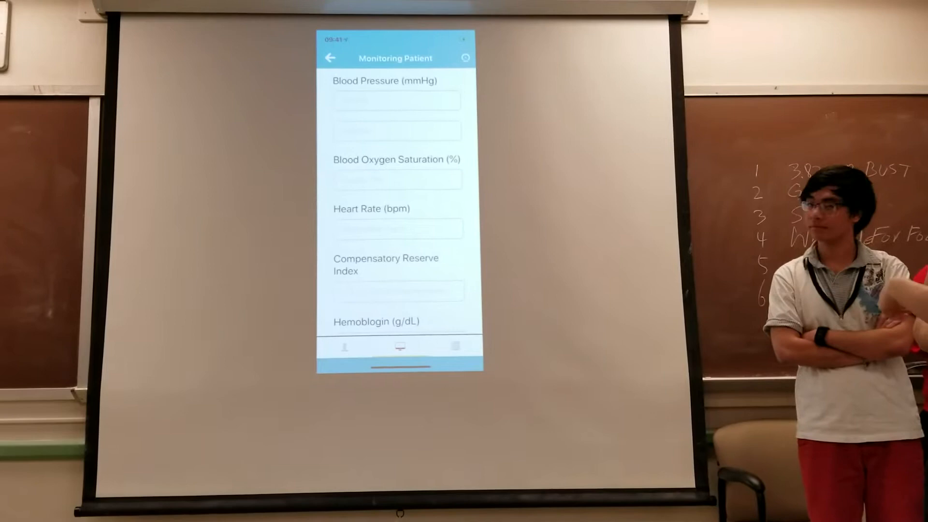
Step: Enter oxygen saturation, heart rate and a blood pressure reading of 10
left_click(401, 179)
type("80")
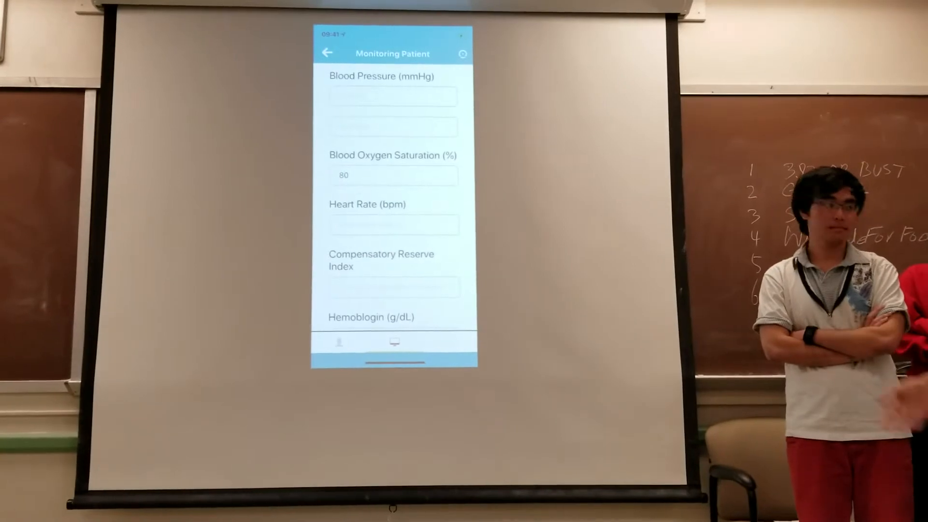
left_click(389, 225)
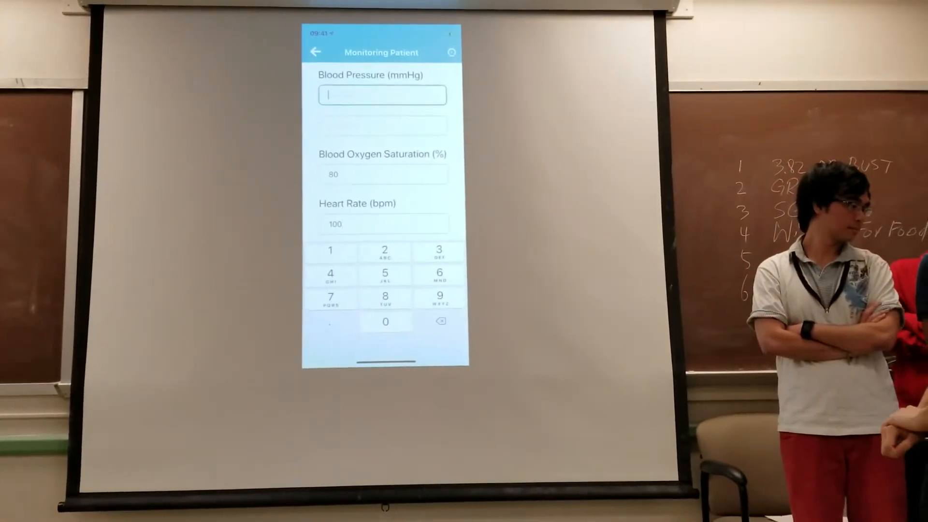
left_click(330, 250)
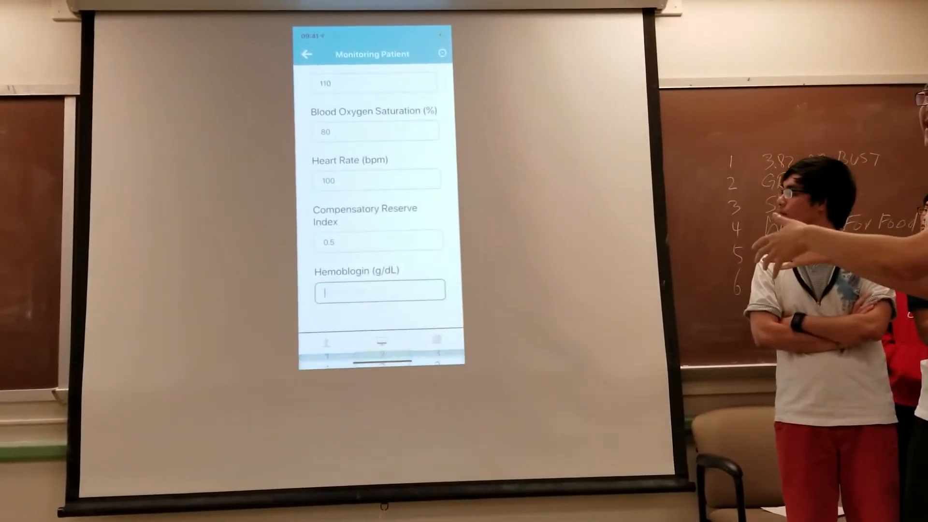
type("10")
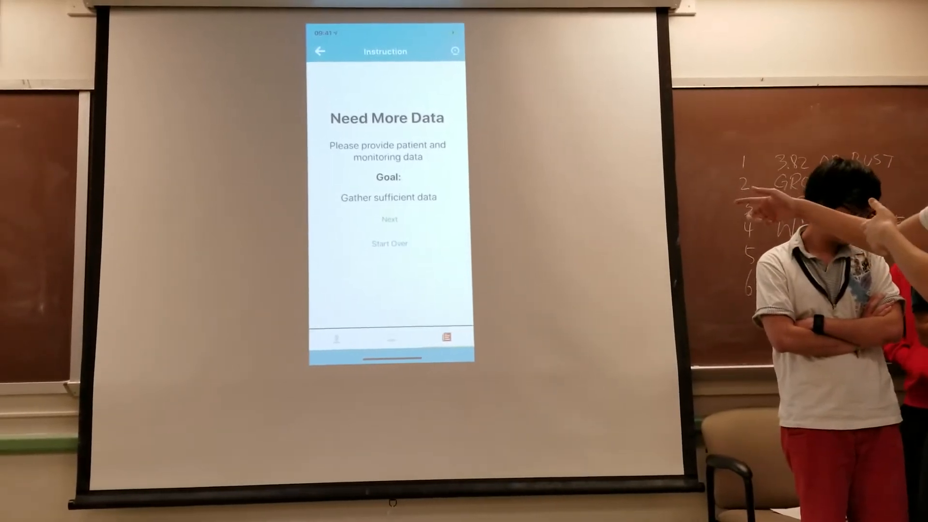
Step: Change Blood Oxygen Saturation to 92 to get the Pain Control instruction
left_click(390, 219)
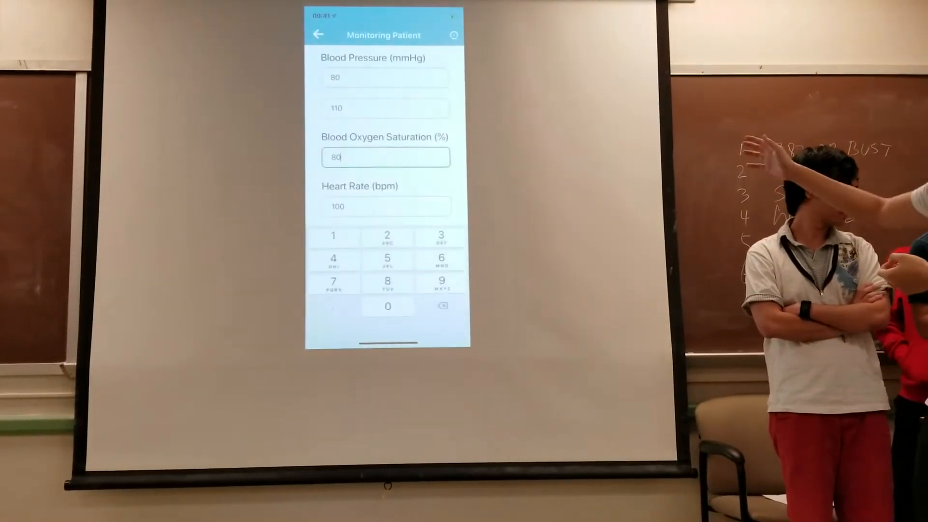
type("92")
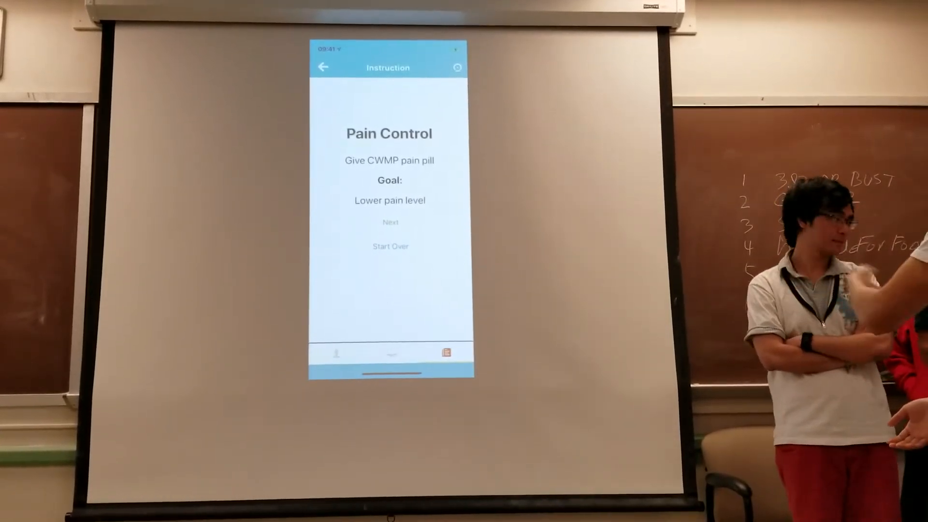
Step: Leave the Monitoring form for the View Patient Info records list
left_click(391, 353)
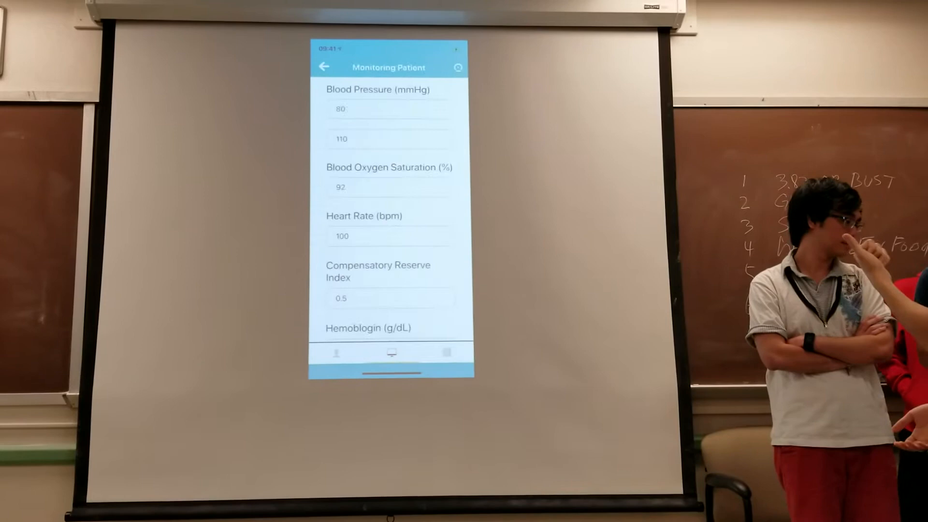
left_click(336, 351)
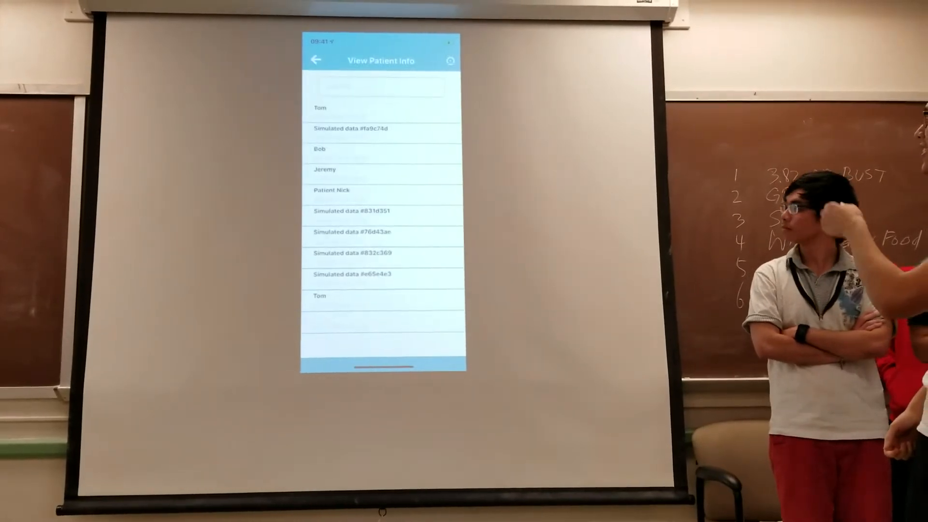
Step: Open Tom's Patient Details and scroll through his vital-sign table
left_click(320, 148)
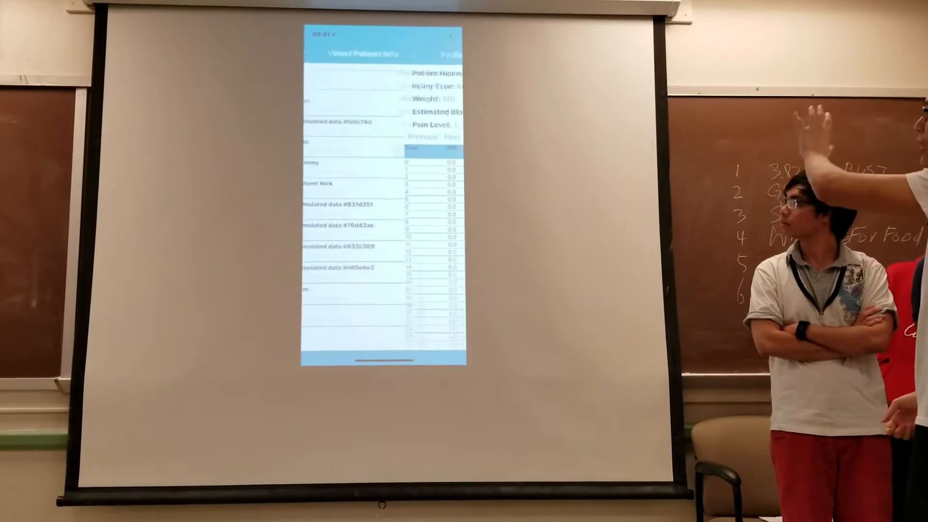
left_click(313, 55)
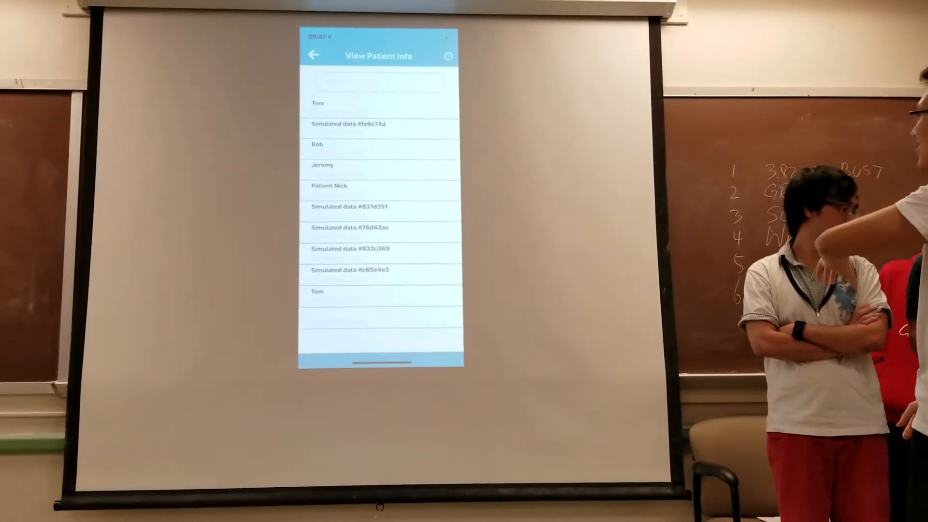
left_click(317, 103)
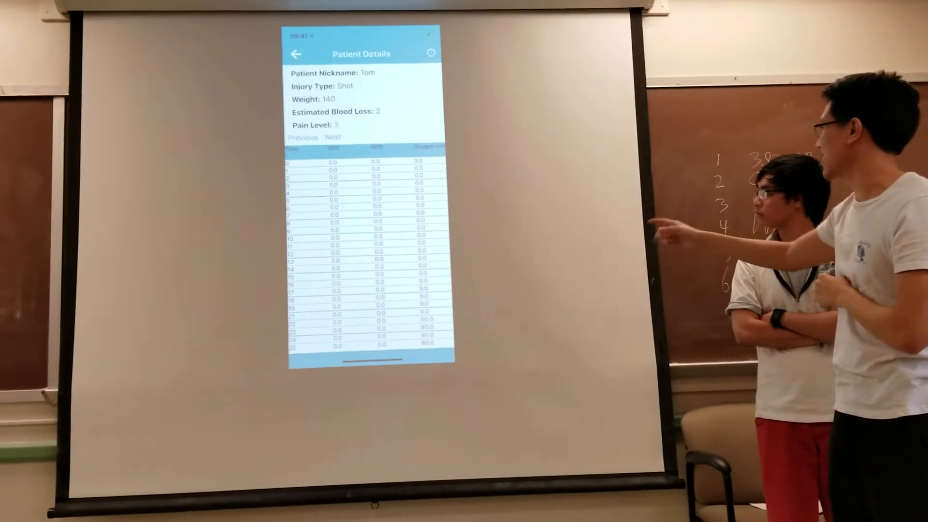
scroll("down", 3)
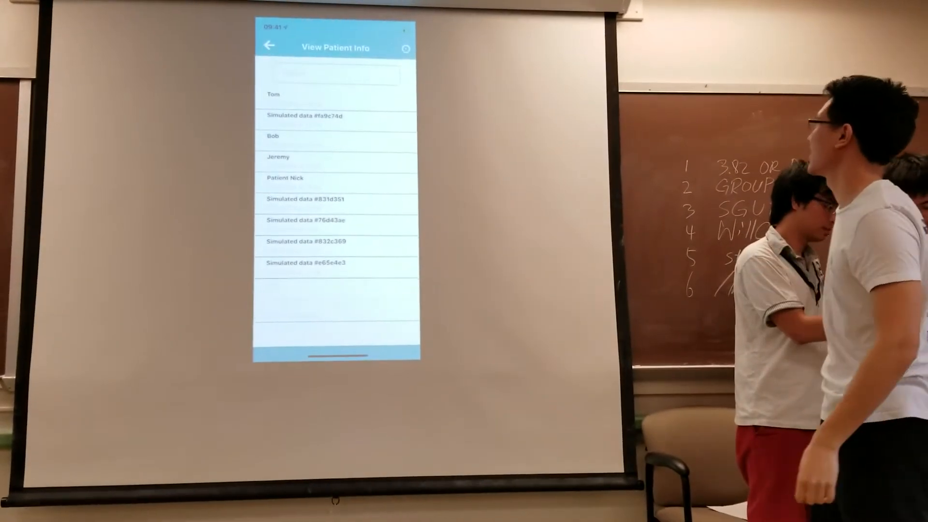
Step: Reopen Tom's record and watch the vitals table grow with readings
left_click(273, 95)
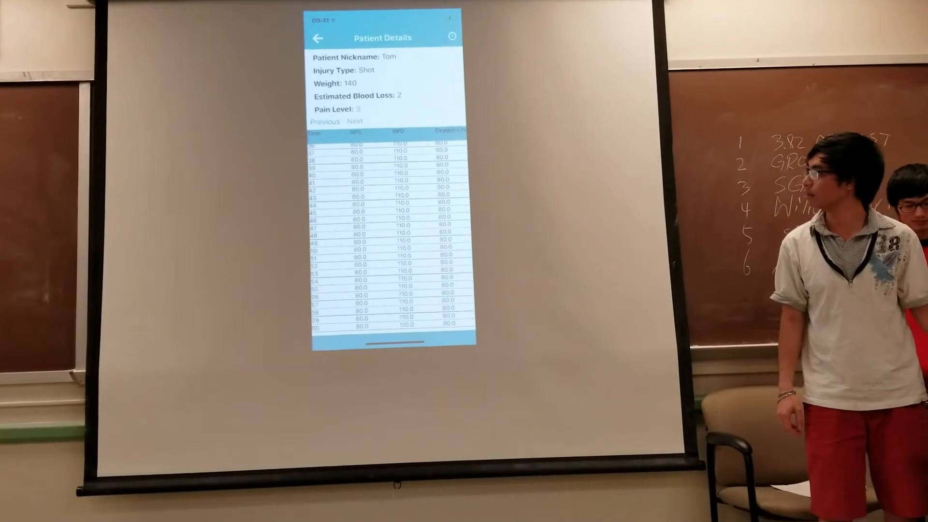
Step: Leave Tom's record and open a Simulated data patient entry
left_click(356, 121)
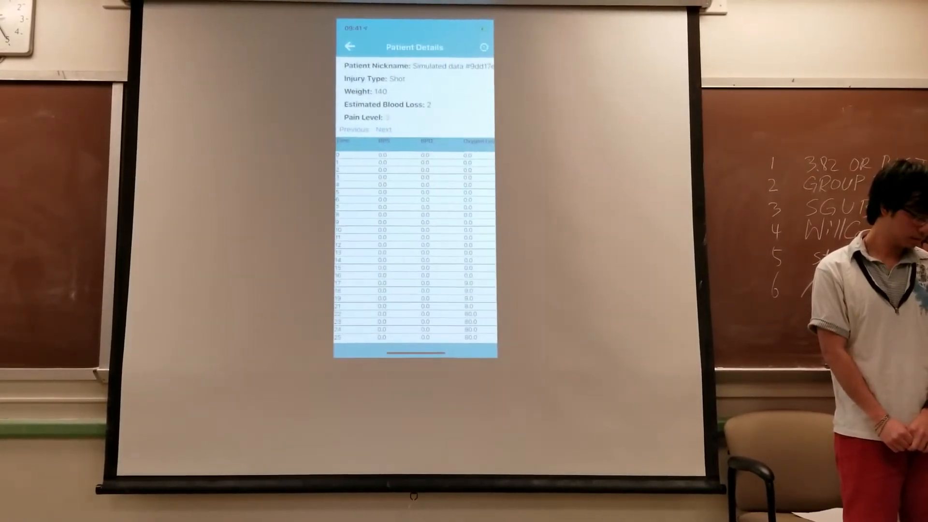
Step: Scroll the vitals table, then return to the search and add-patient screen
scroll("down", 3)
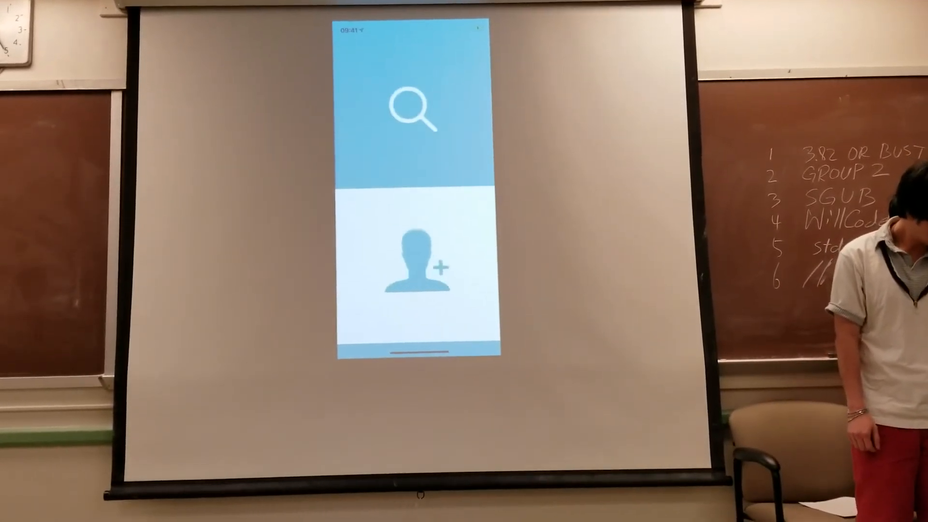
Step: Tap a home-screen tile to reach another simulated patient's Patient Details
left_click(418, 267)
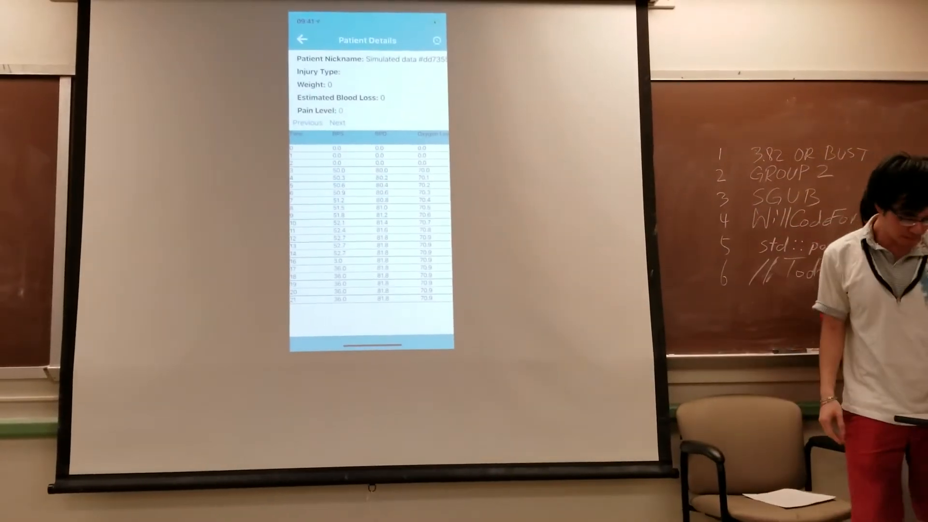
Step: Go back from the simulated patient's details to the home screen
left_click(301, 40)
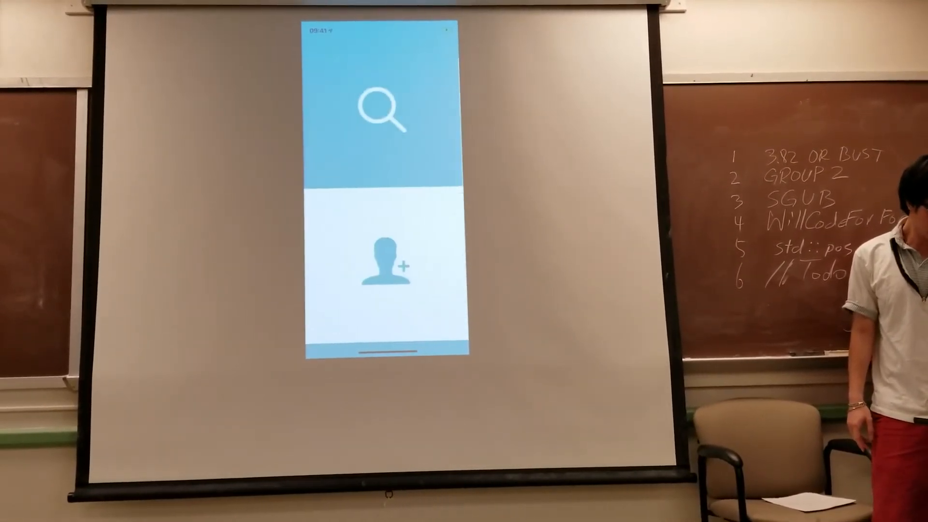
Step: Open the Patient Basic Info form and begin editing the Injury Type field
left_click(385, 261)
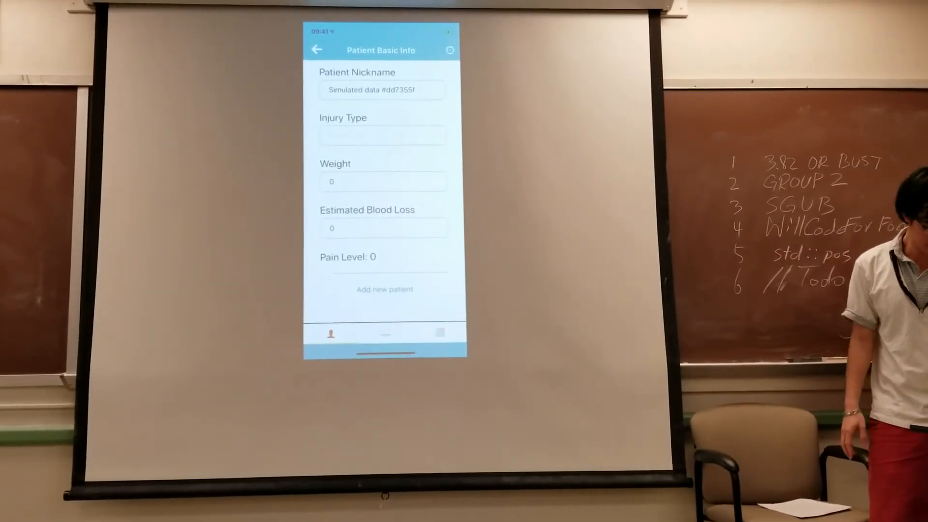
left_click(382, 90)
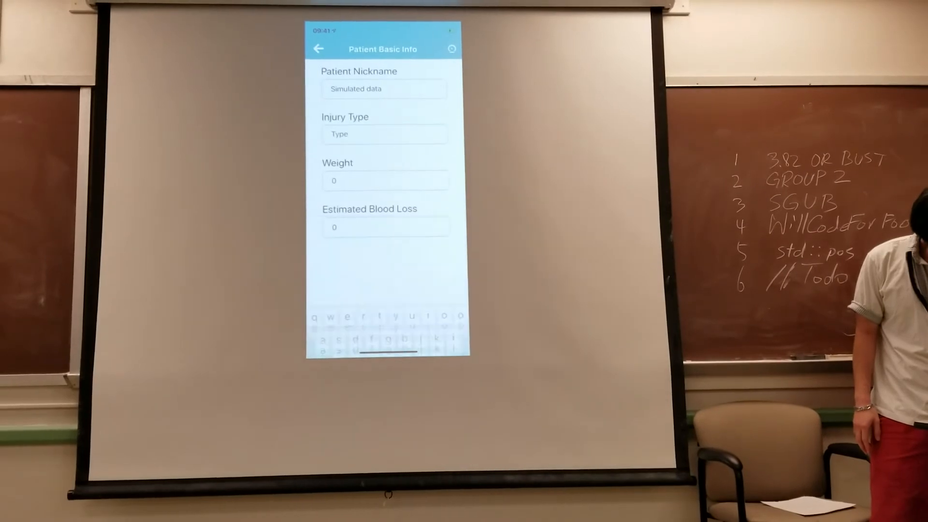
Step: Edit the Weight and Estimated Blood Loss fields with new values
left_click(384, 180)
type("40")
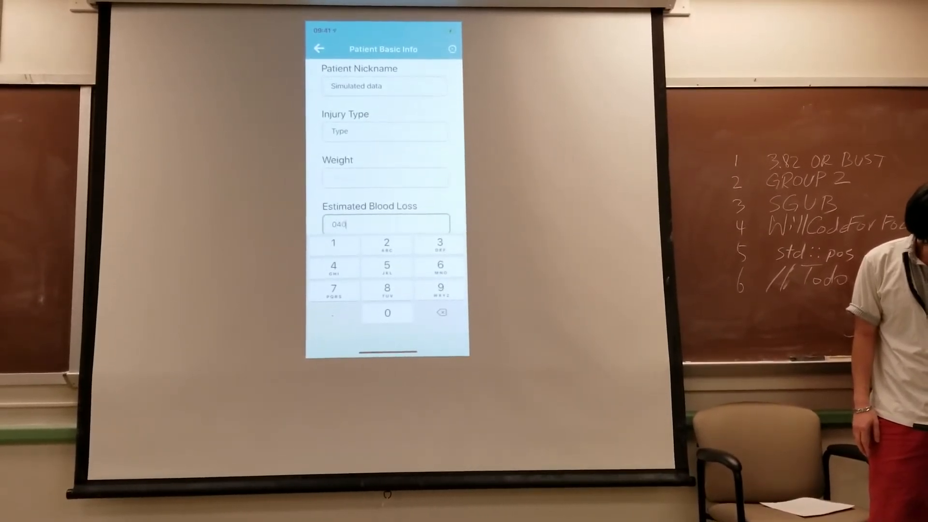
left_click(443, 312)
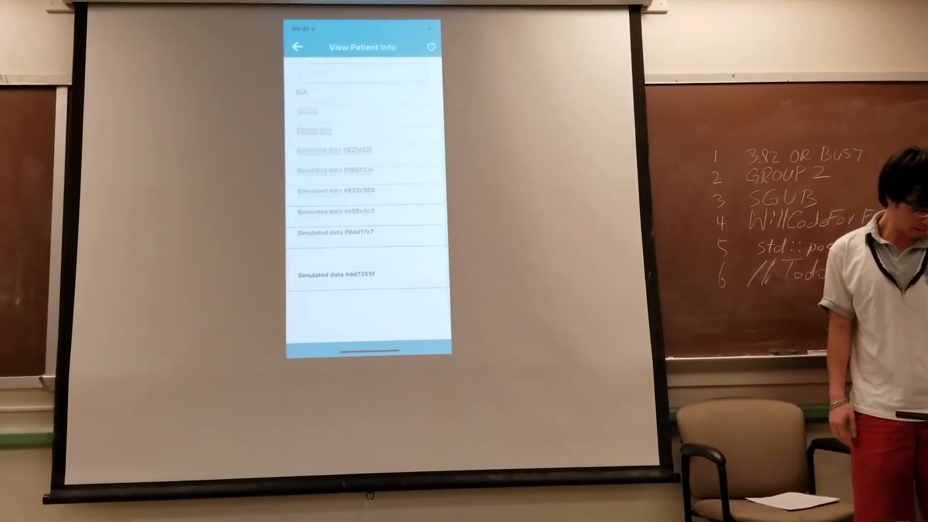
Step: Open the Simulated data #dd7355f record and show the next page of vital signs
left_click(335, 274)
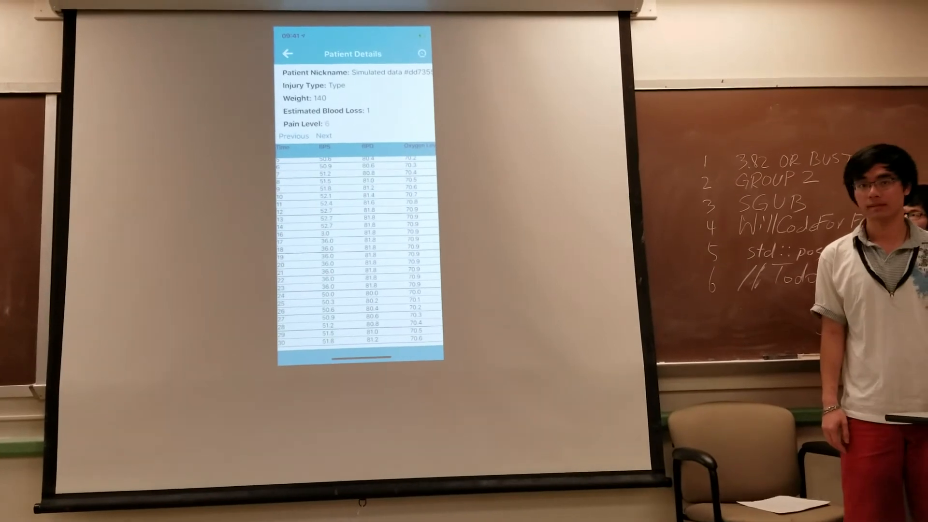
left_click(324, 135)
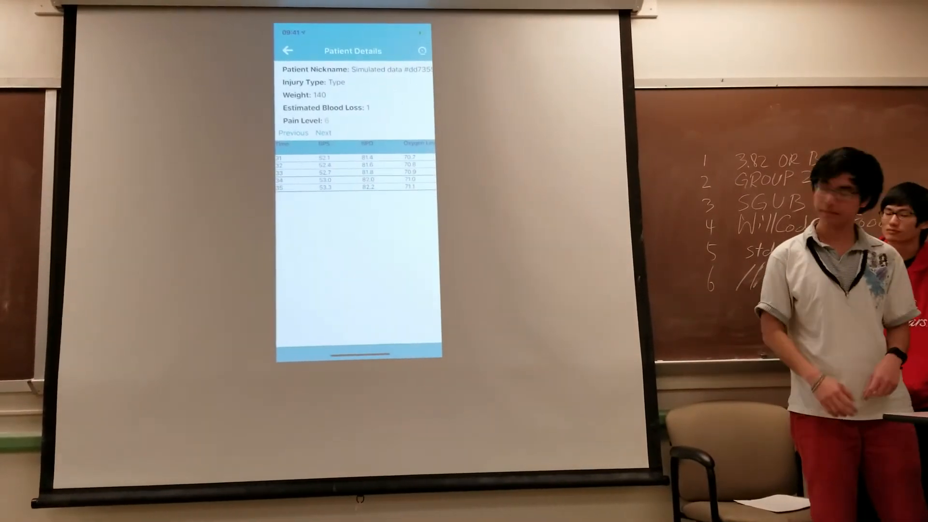